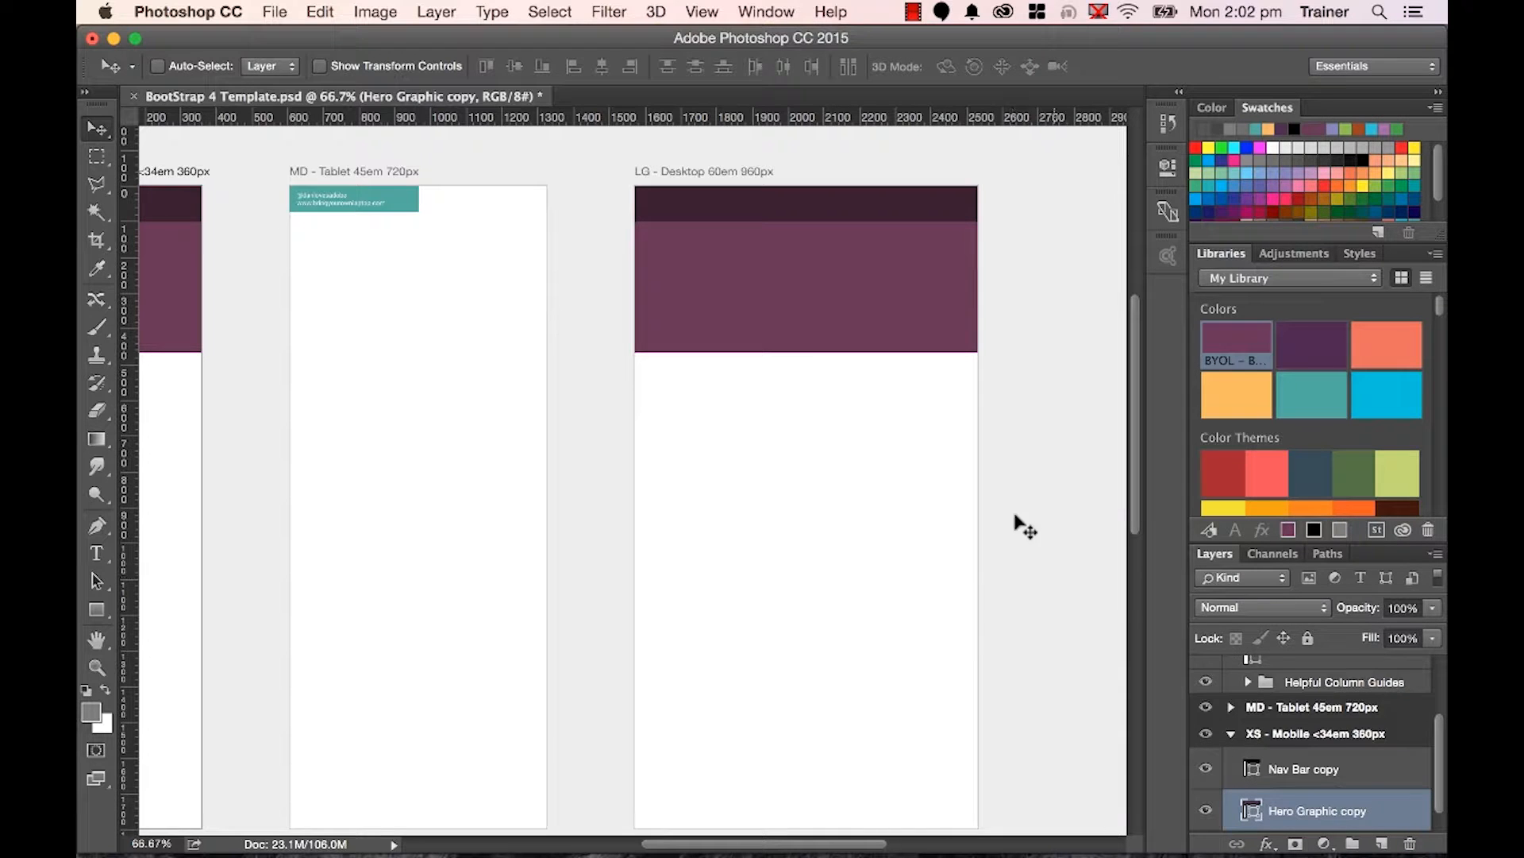
pyautogui.moveTo(914, 329)
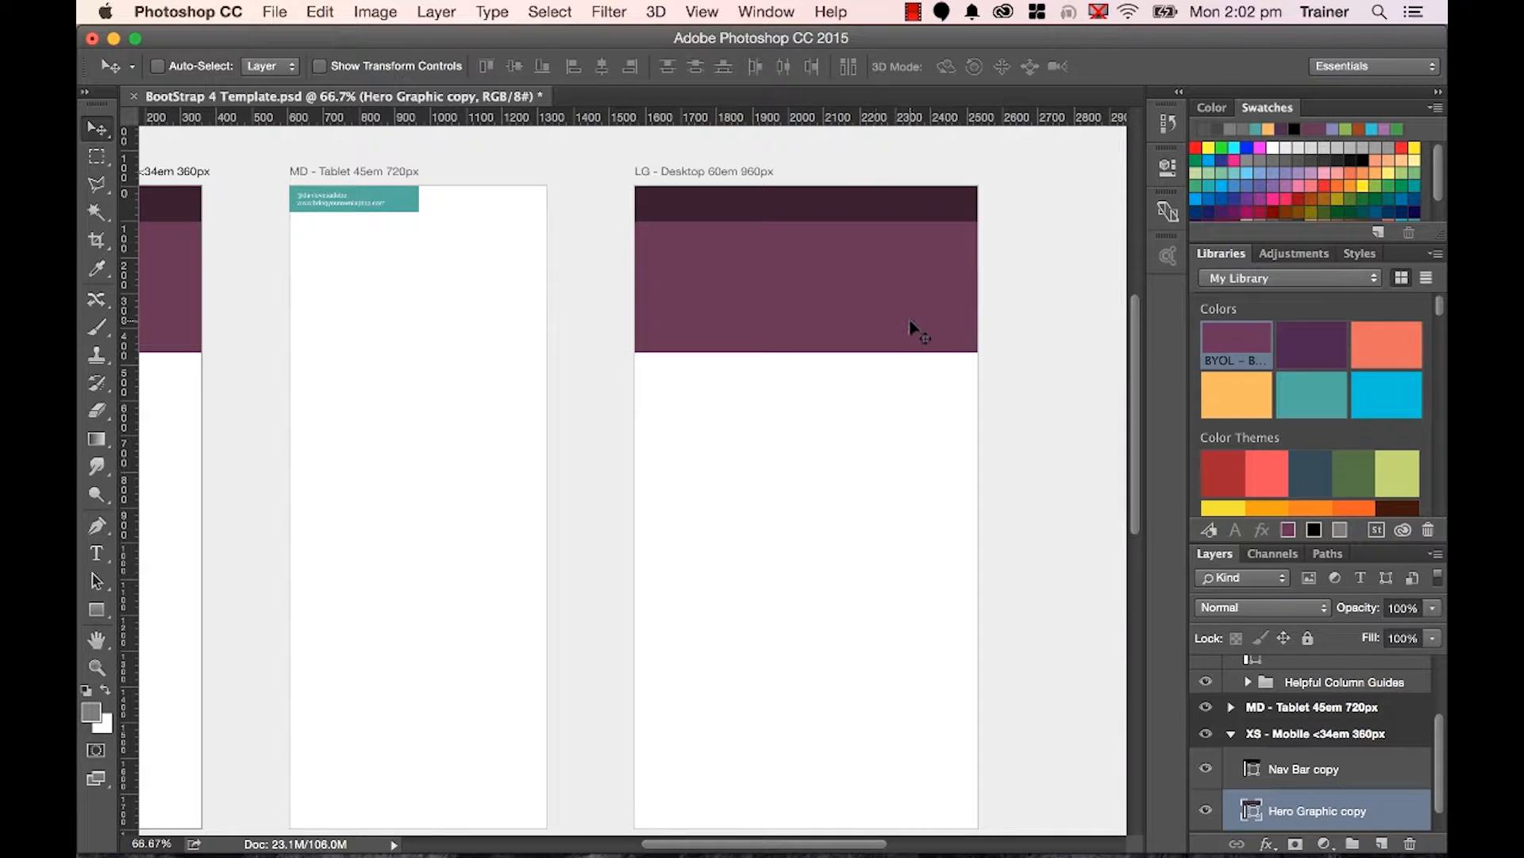
pyautogui.moveTo(827, 345)
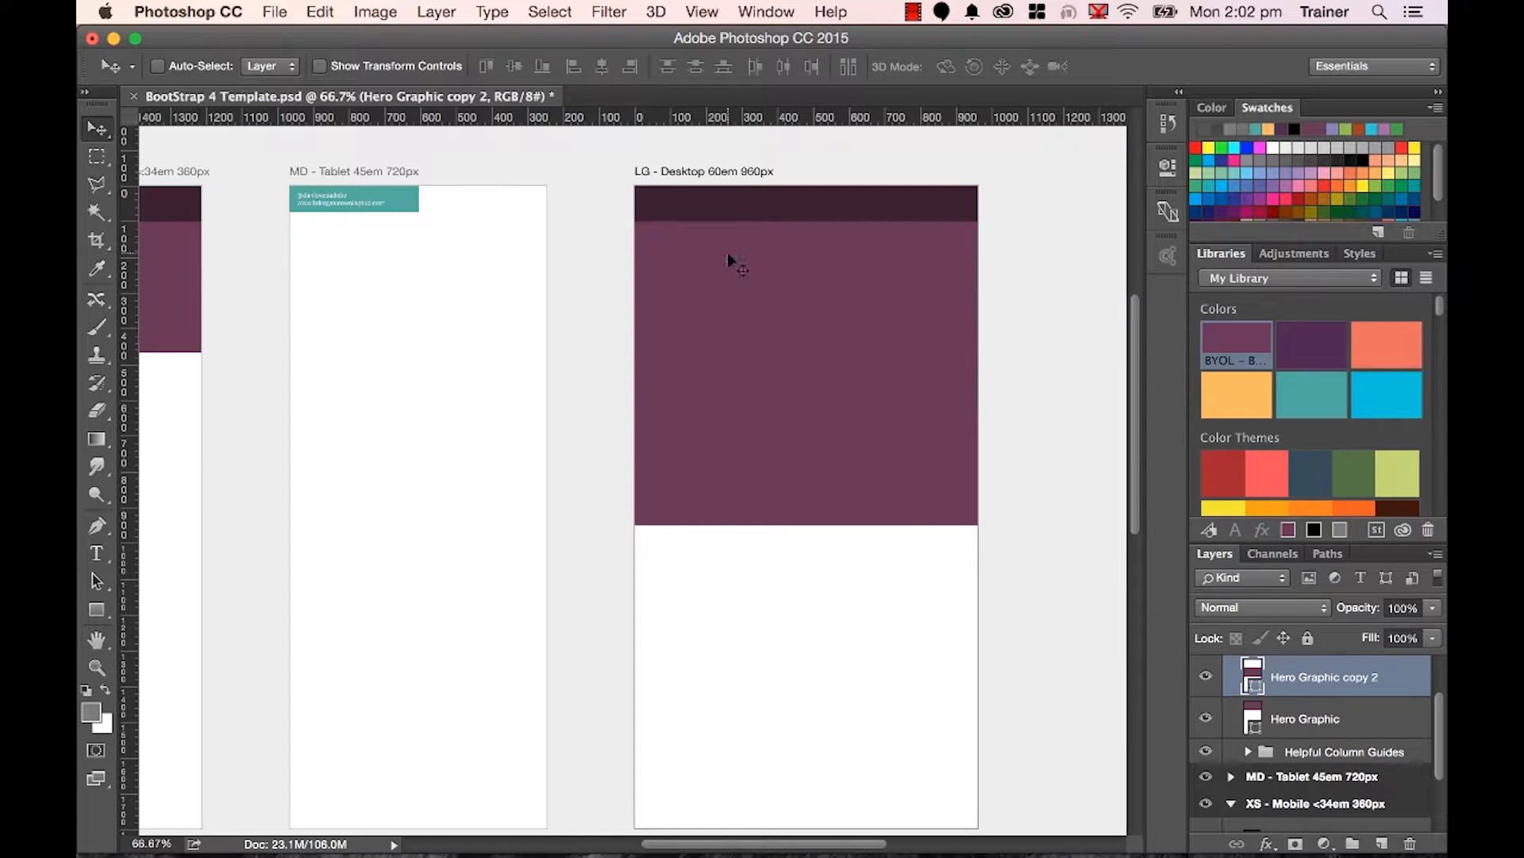
# Change the duplicated hero box's fill from purple to coral in Properties.
pyautogui.click(1166, 168)
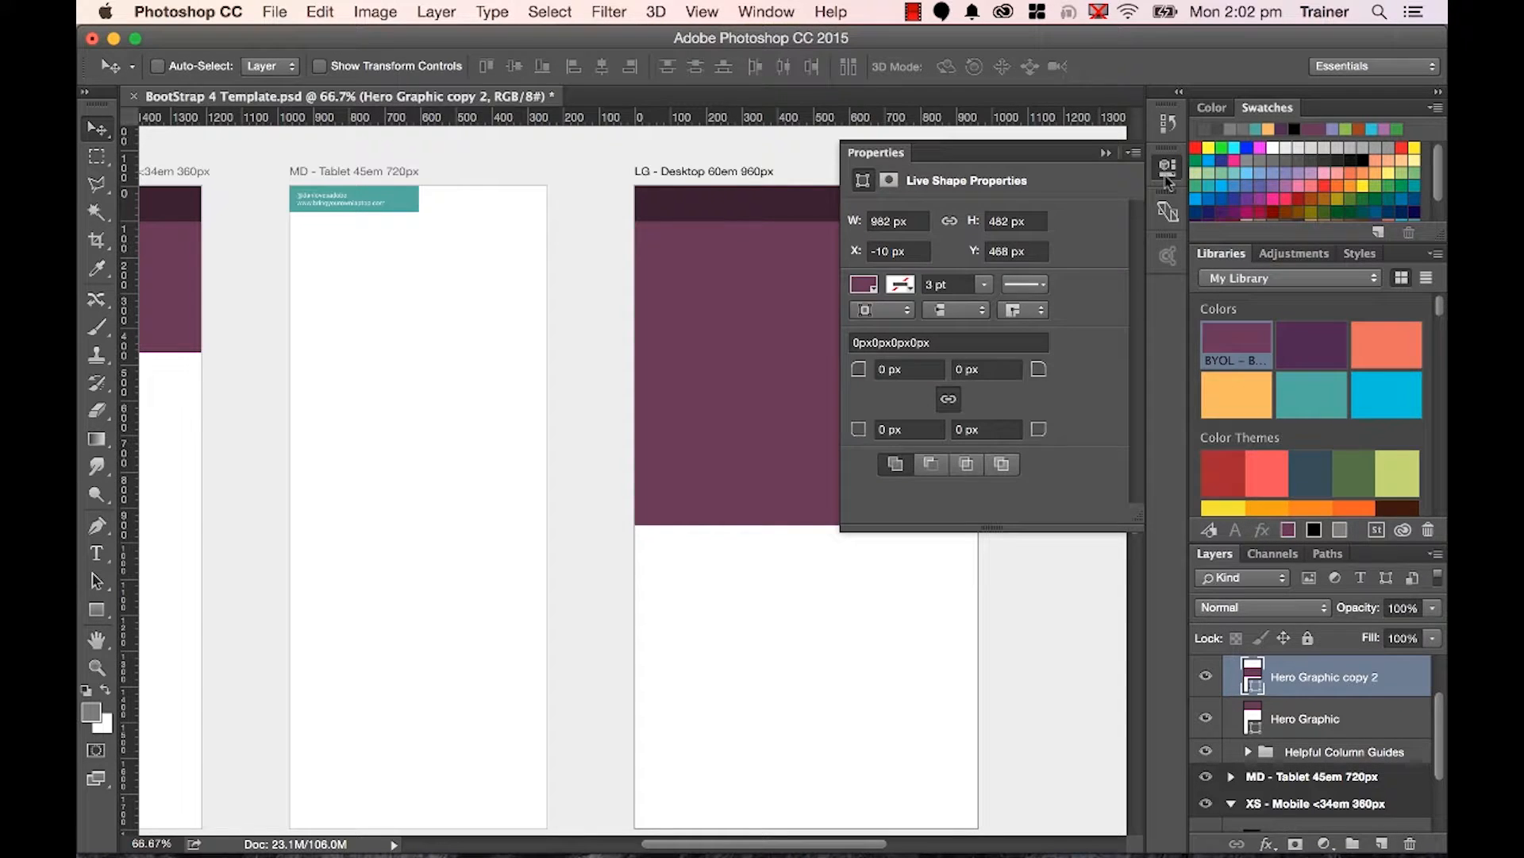
pyautogui.click(864, 284)
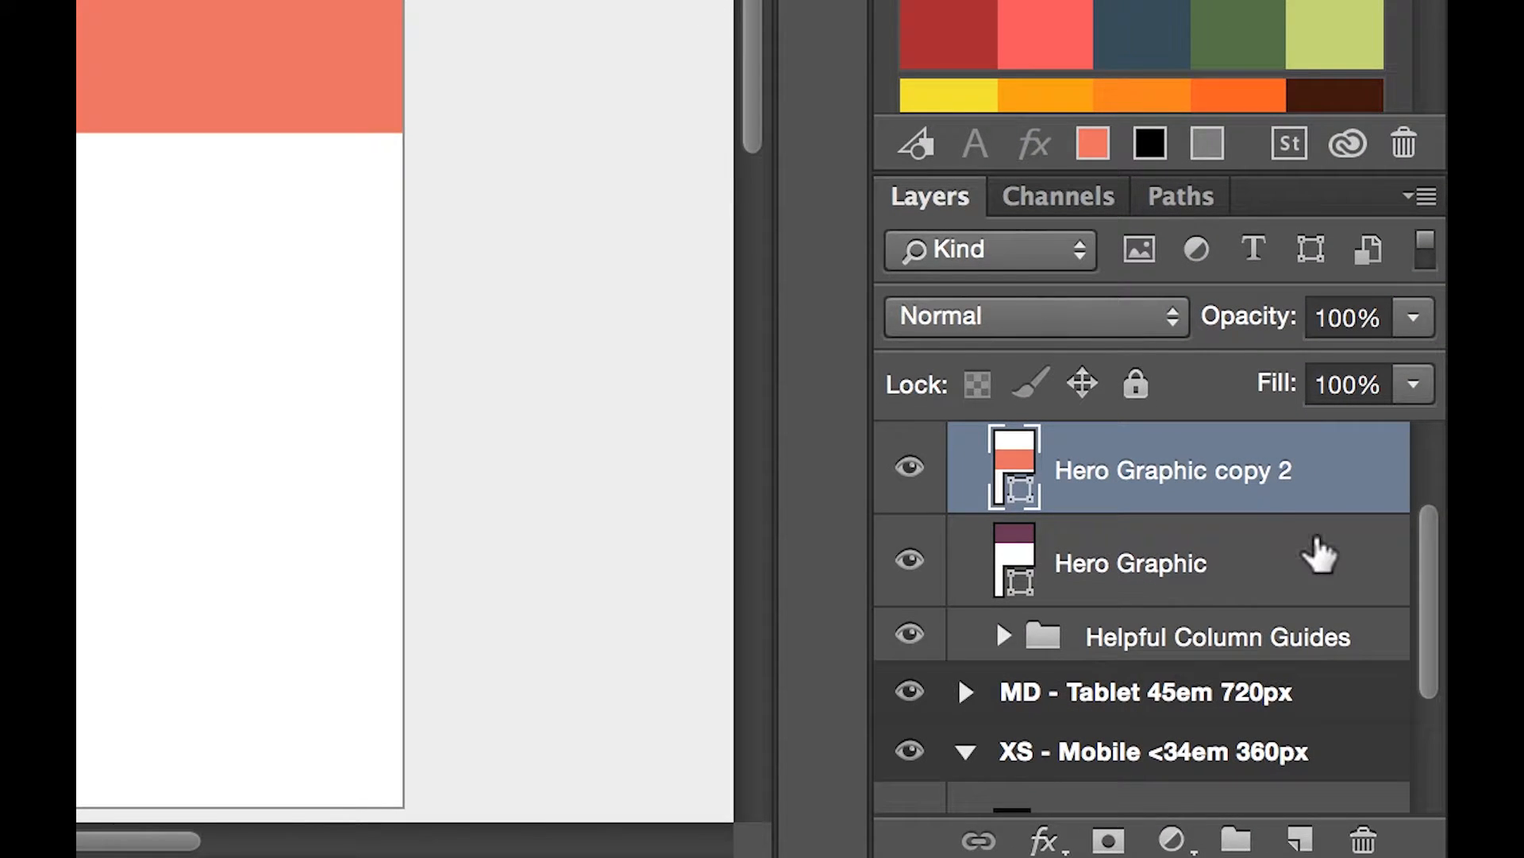
# Rename the Hero Graphic copy 2 layer to 'Box - Who we are'.
pyautogui.doubleClick(1172, 470)
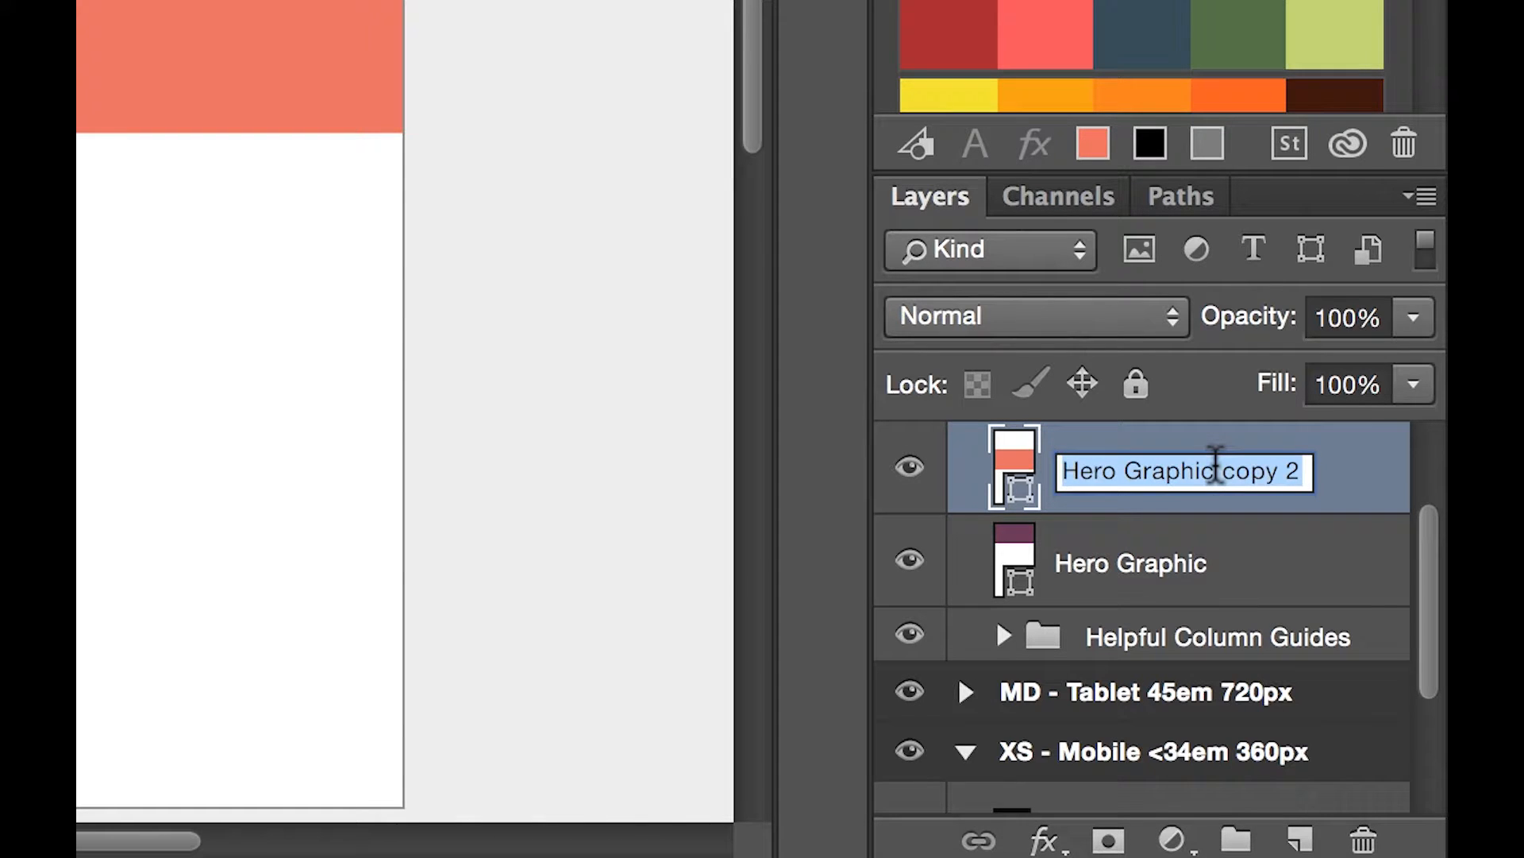
pyautogui.write('Box -')
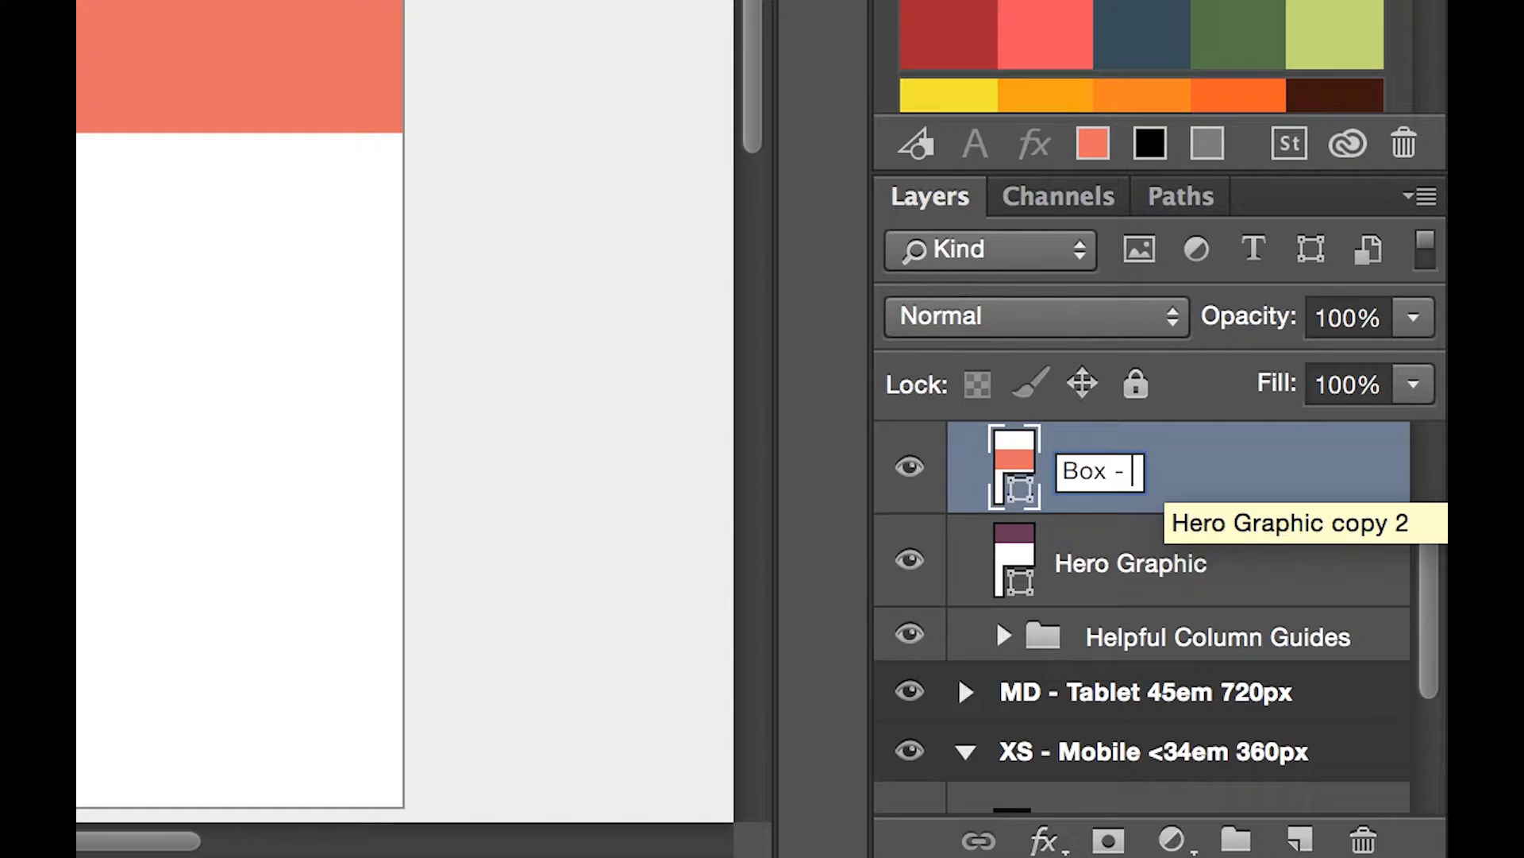
pyautogui.write('Who we are')
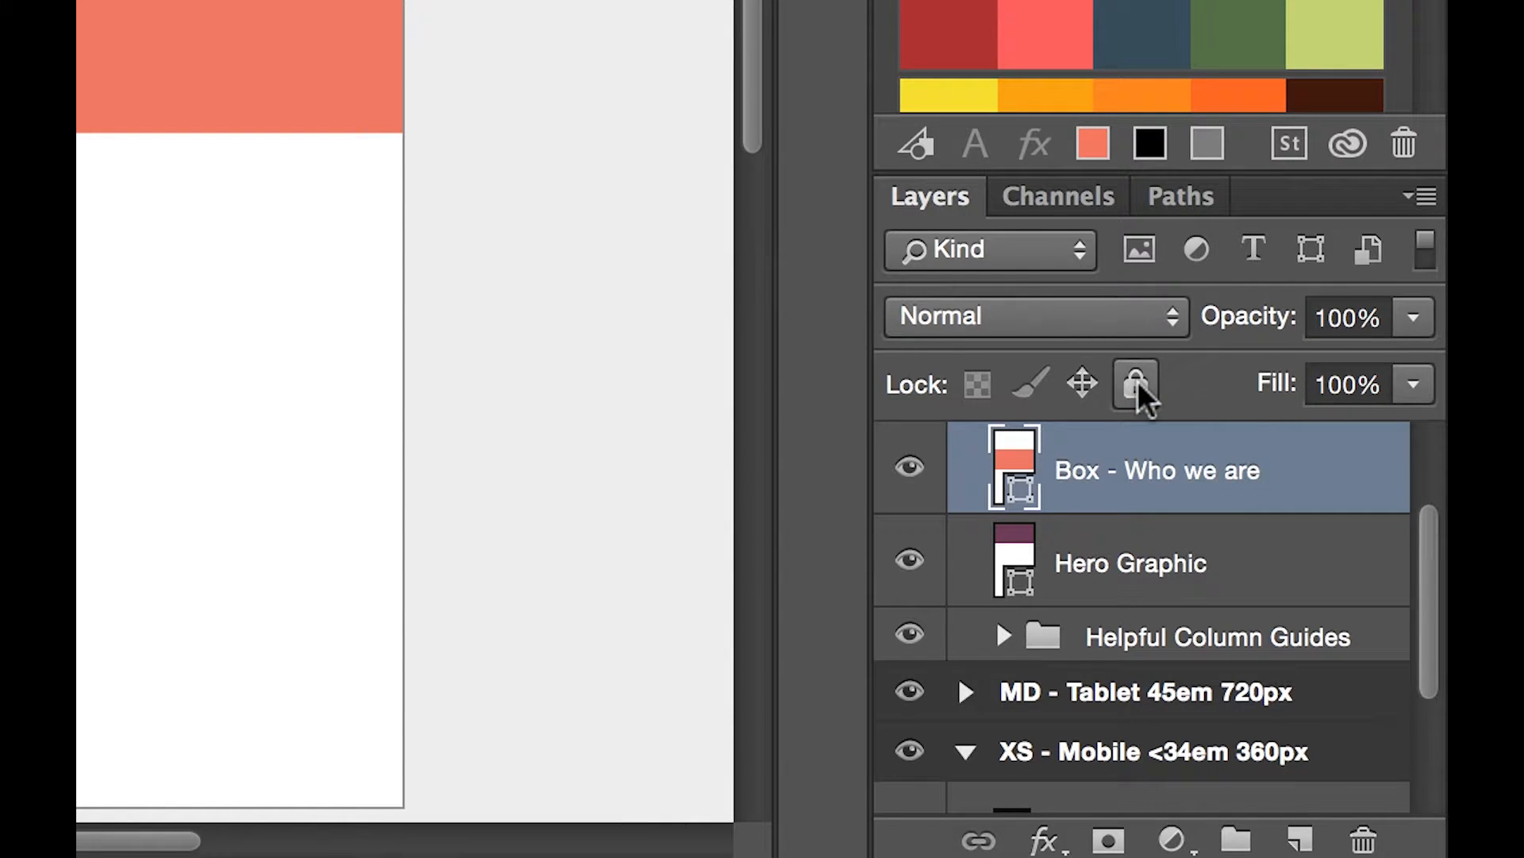
pyautogui.doubleClick(1130, 563)
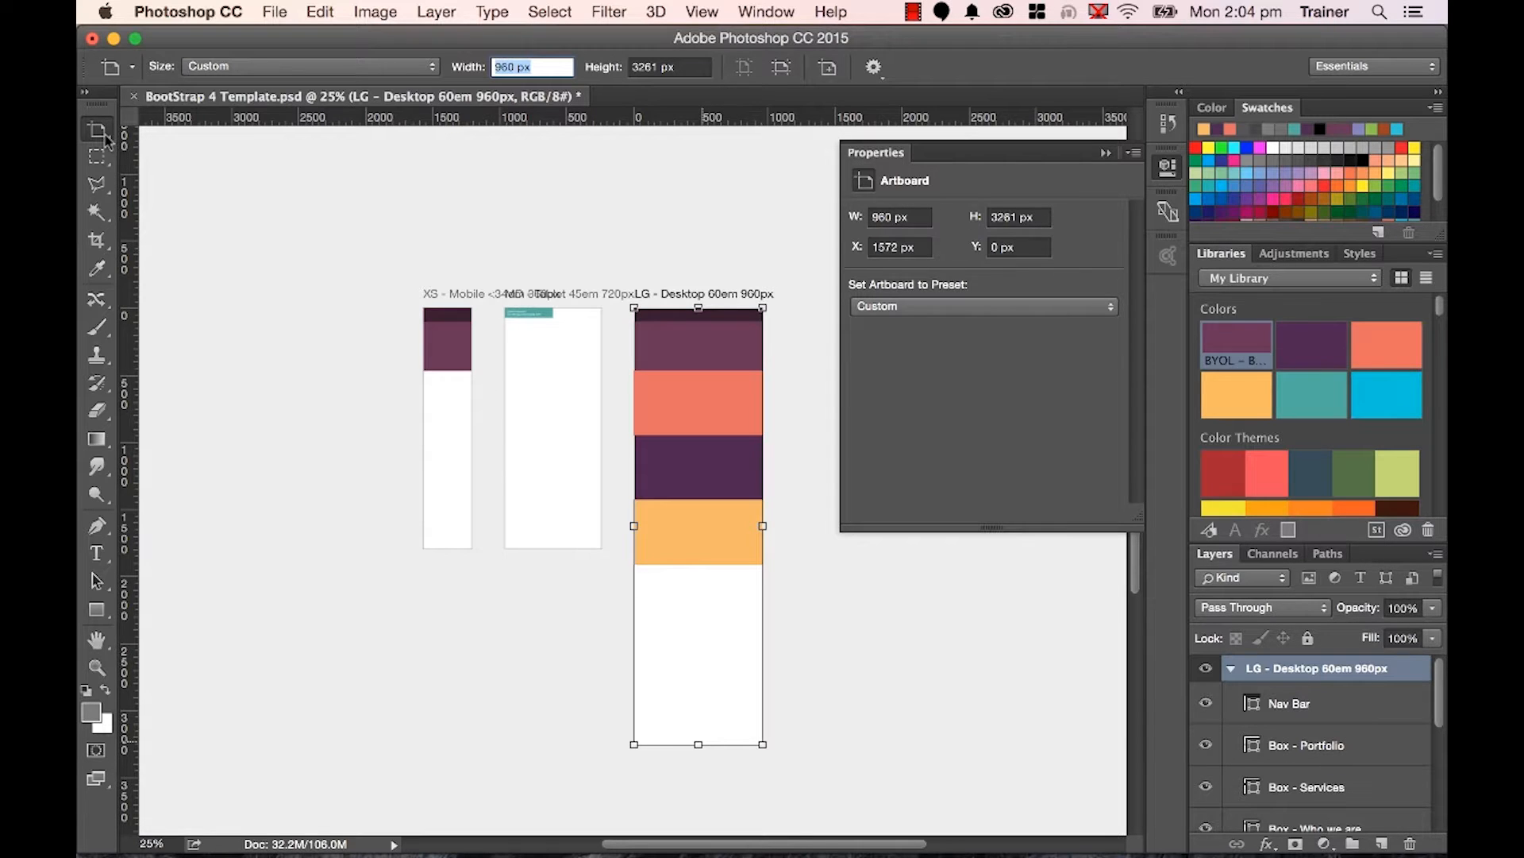
# Copy the Portfolio box, fill it teal as Contact Form, and fill its duplicate dark grey.
pyautogui.click(698, 532)
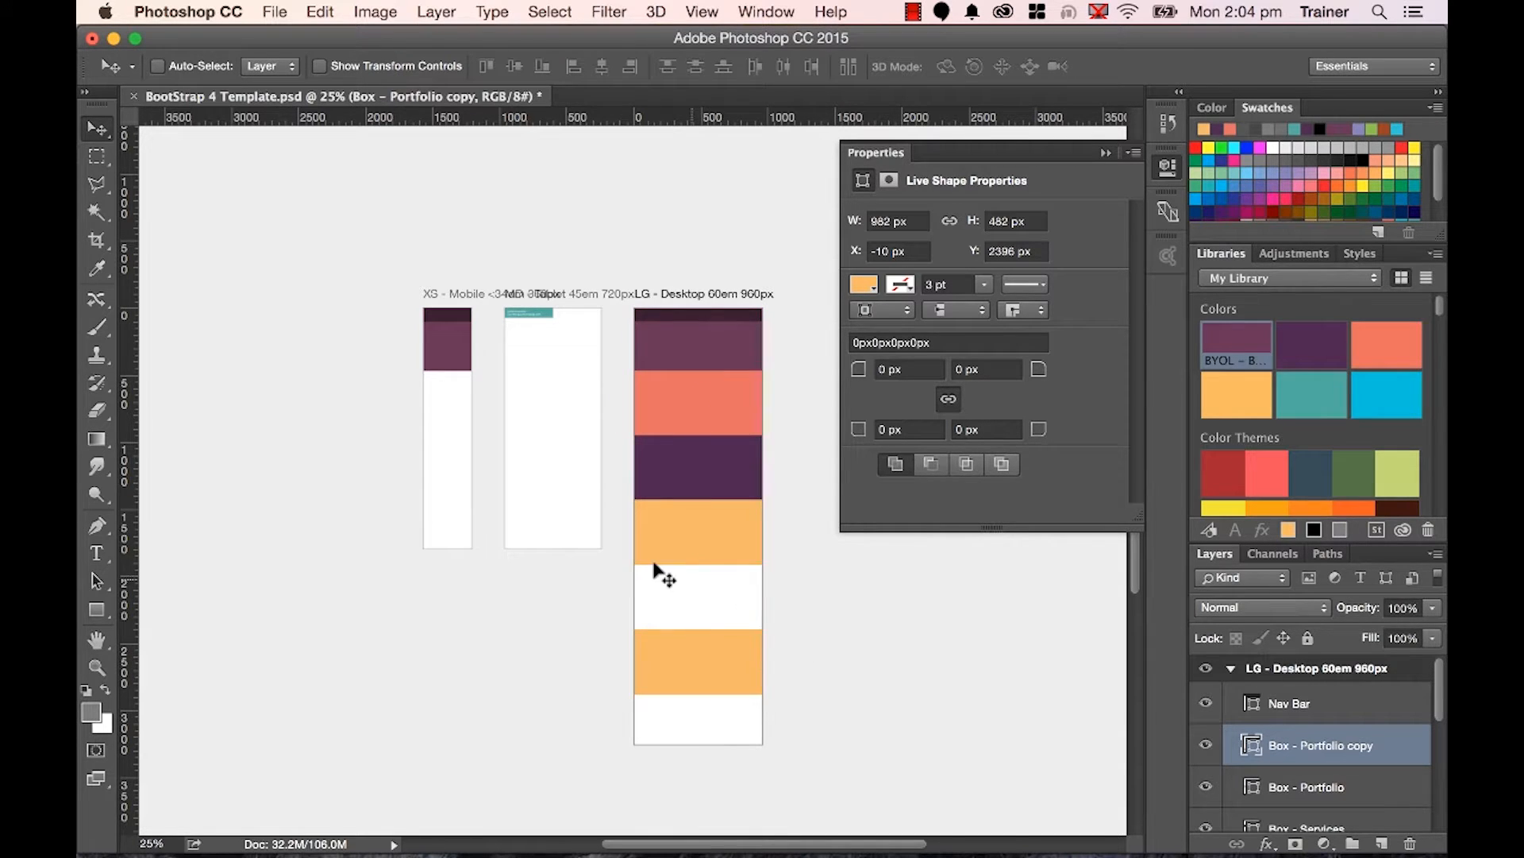
pyautogui.moveTo(700, 613)
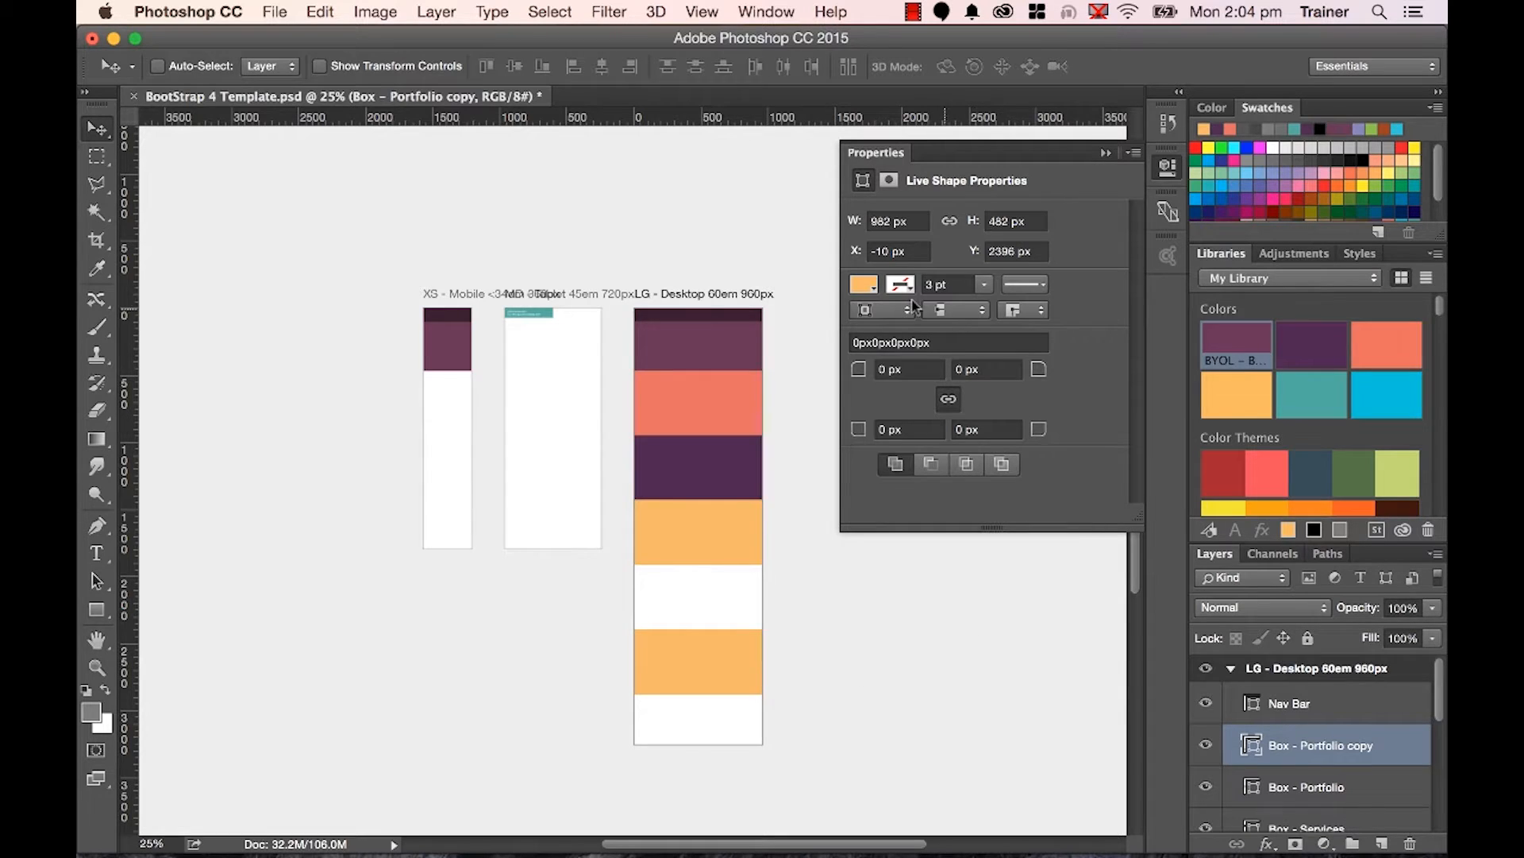
pyautogui.click(862, 283)
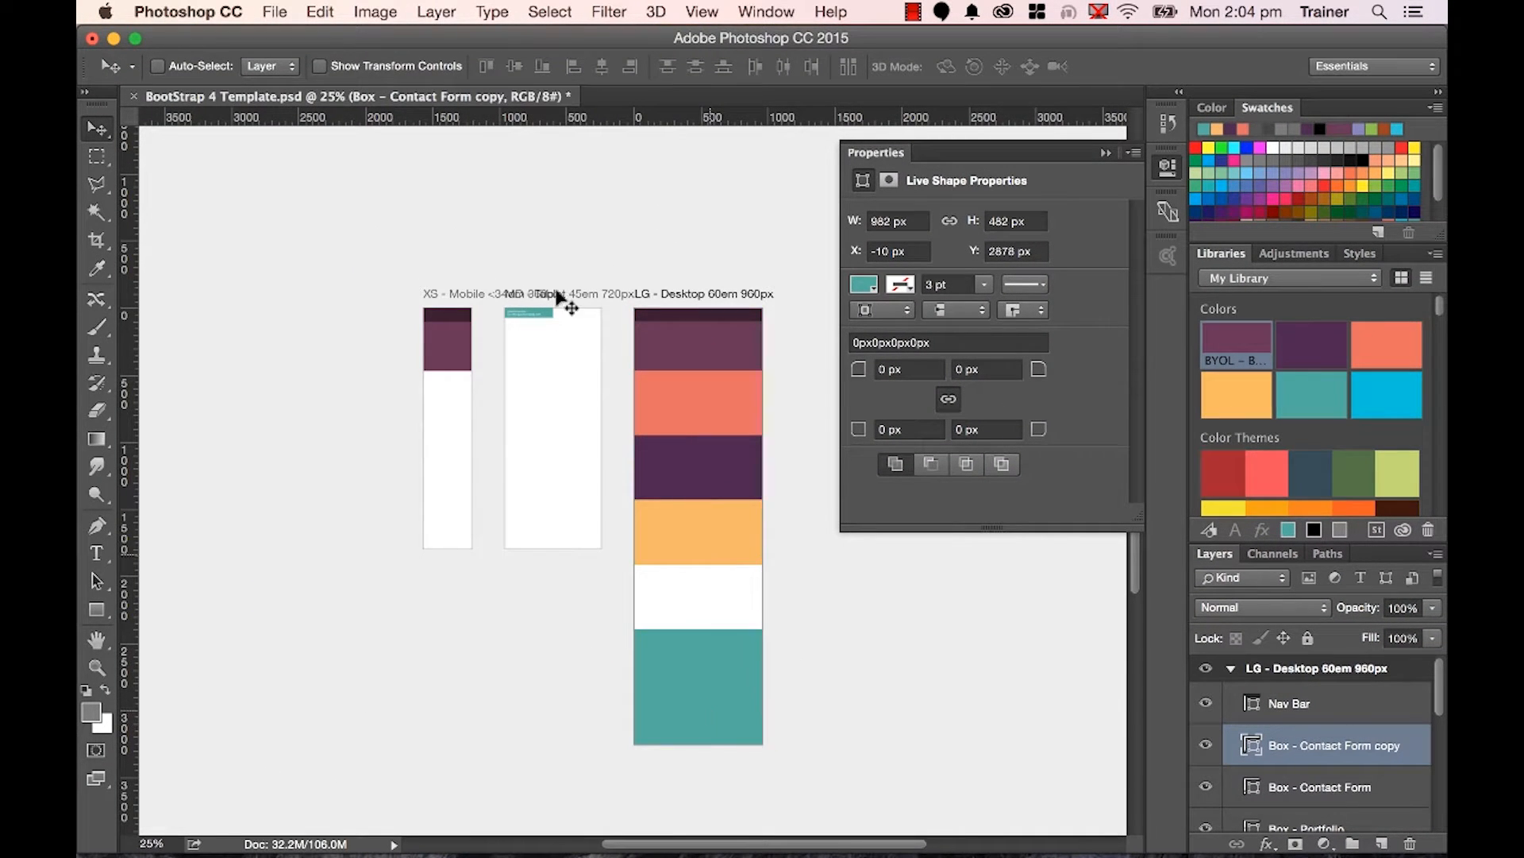
pyautogui.click(862, 282)
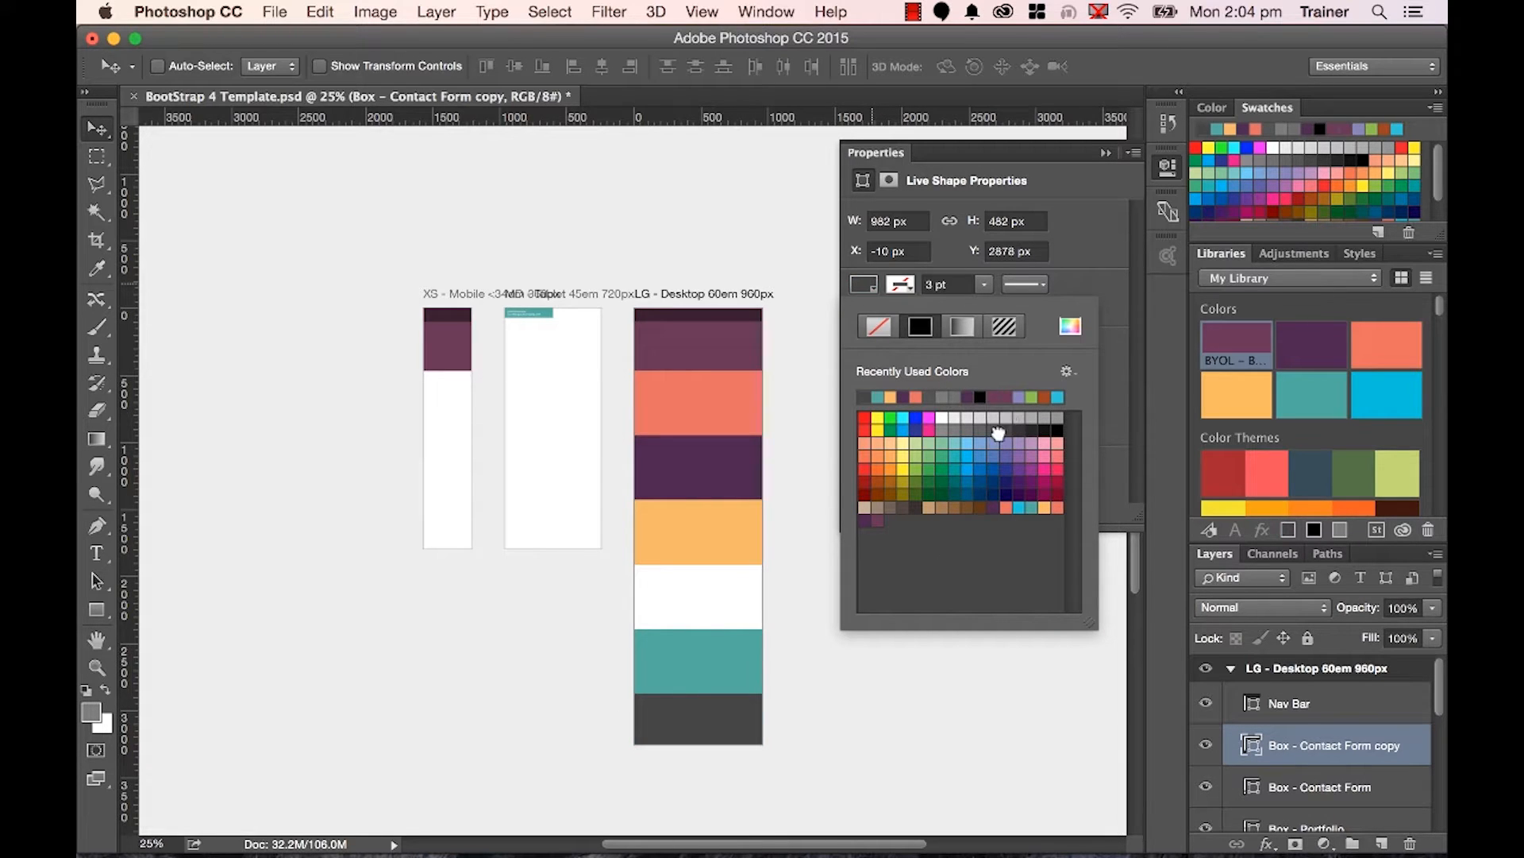
pyautogui.moveTo(326, 415)
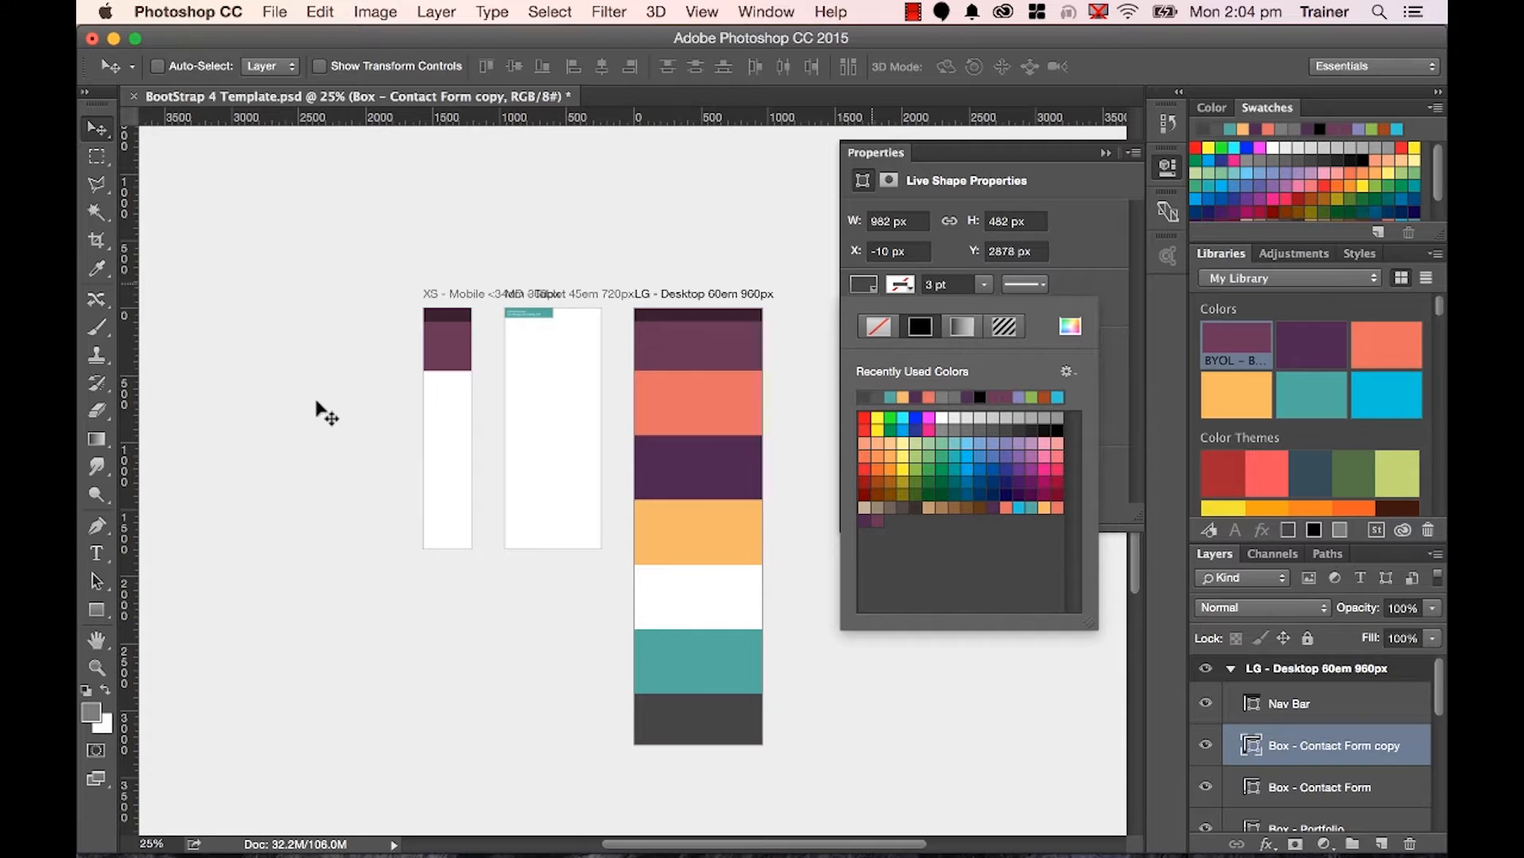
pyautogui.moveTo(413, 170)
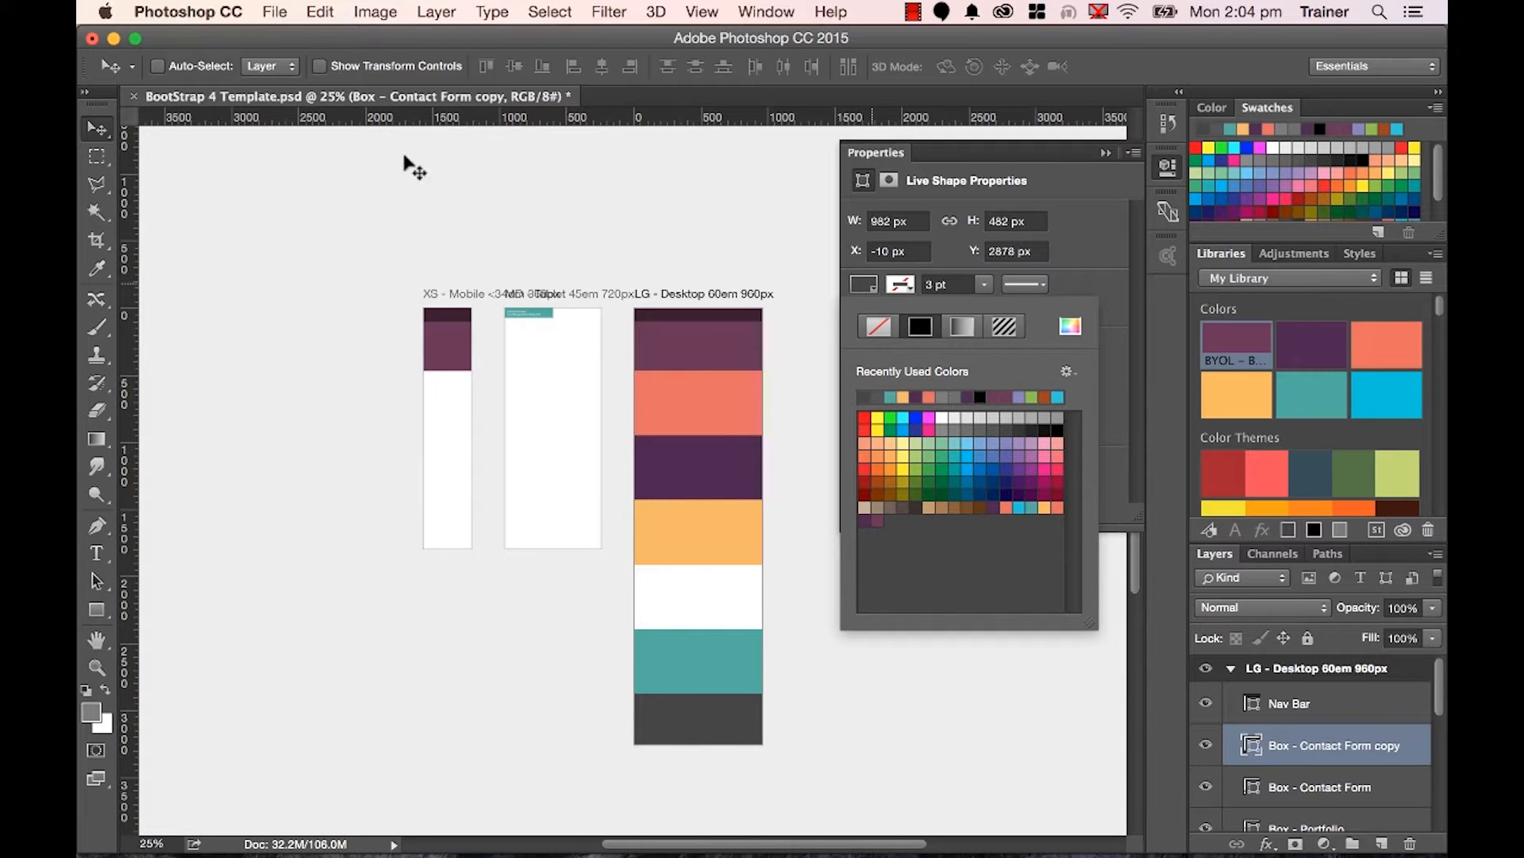
pyautogui.moveTo(797, 709)
pyautogui.write('196')
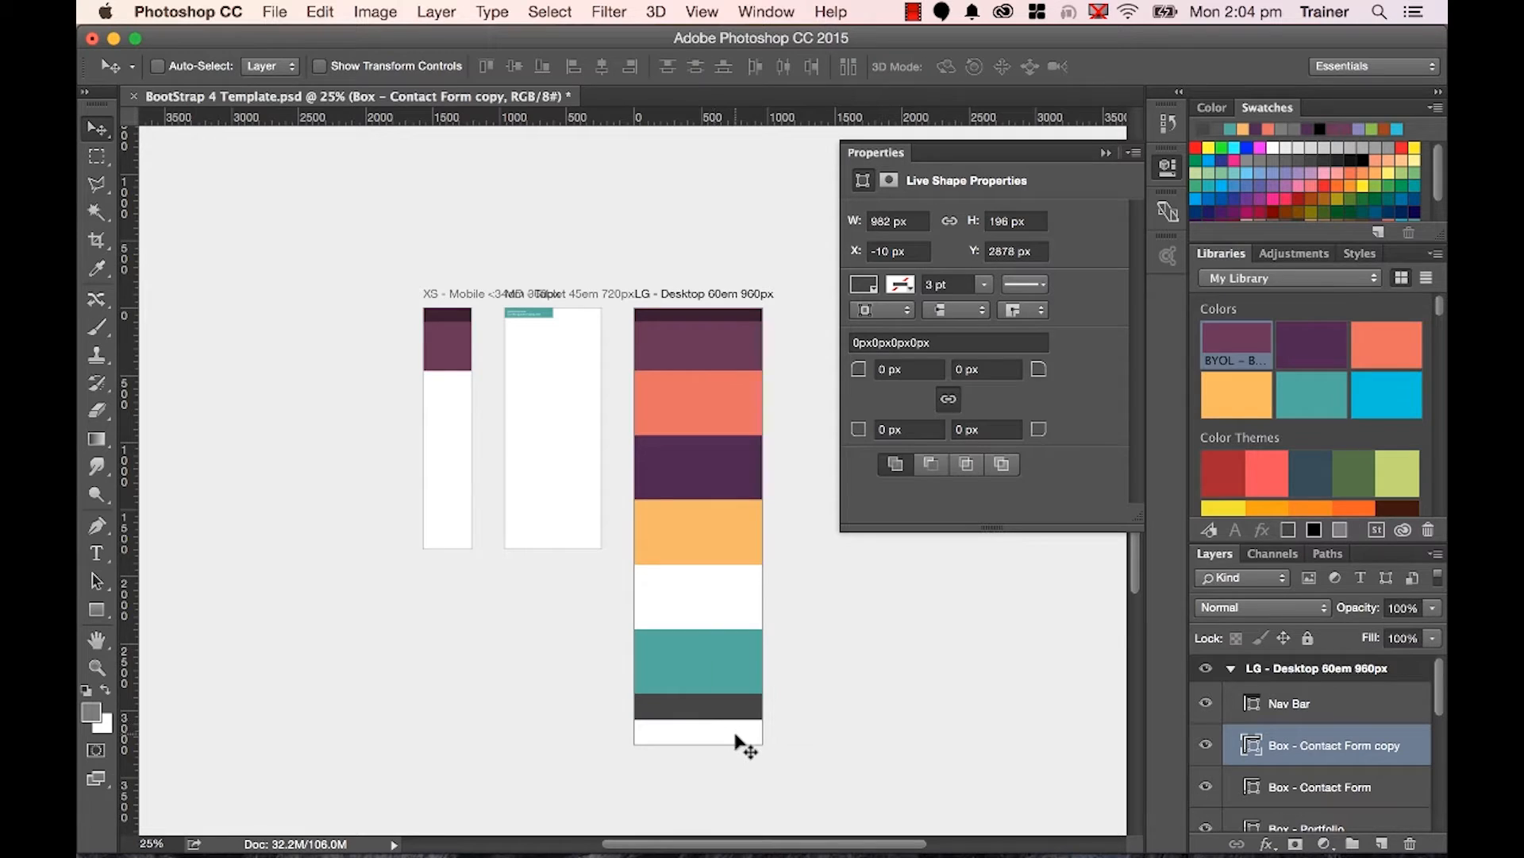
pyautogui.moveTo(681, 484)
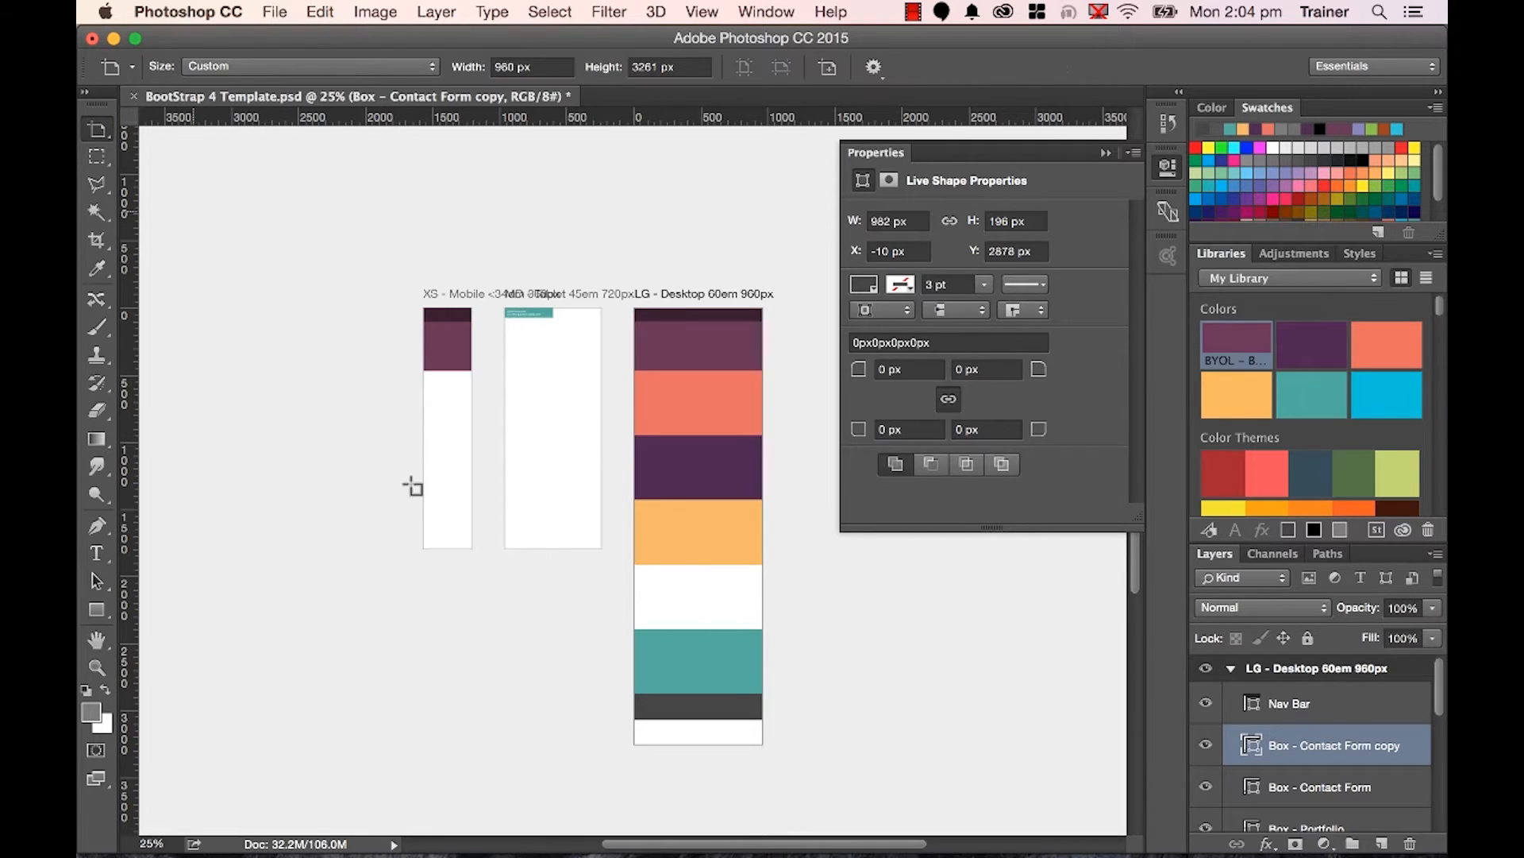
# Drag the LG - Desktop artboard's bottom edge up to the footer, making it 3074 px tall.
pyautogui.click(1322, 668)
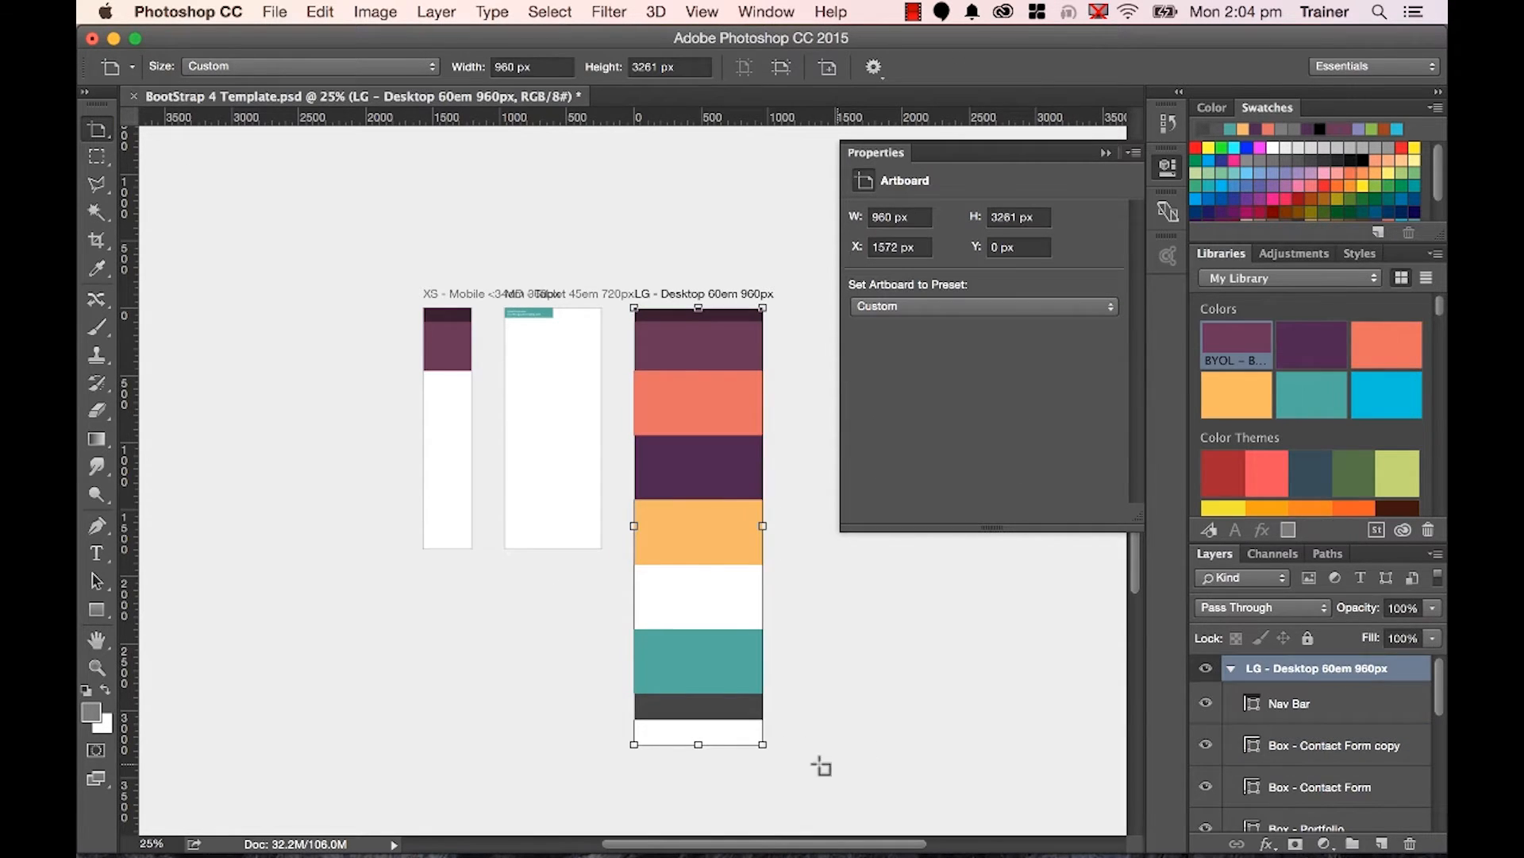
pyautogui.moveTo(698, 744); pyautogui.dragTo(698, 720)
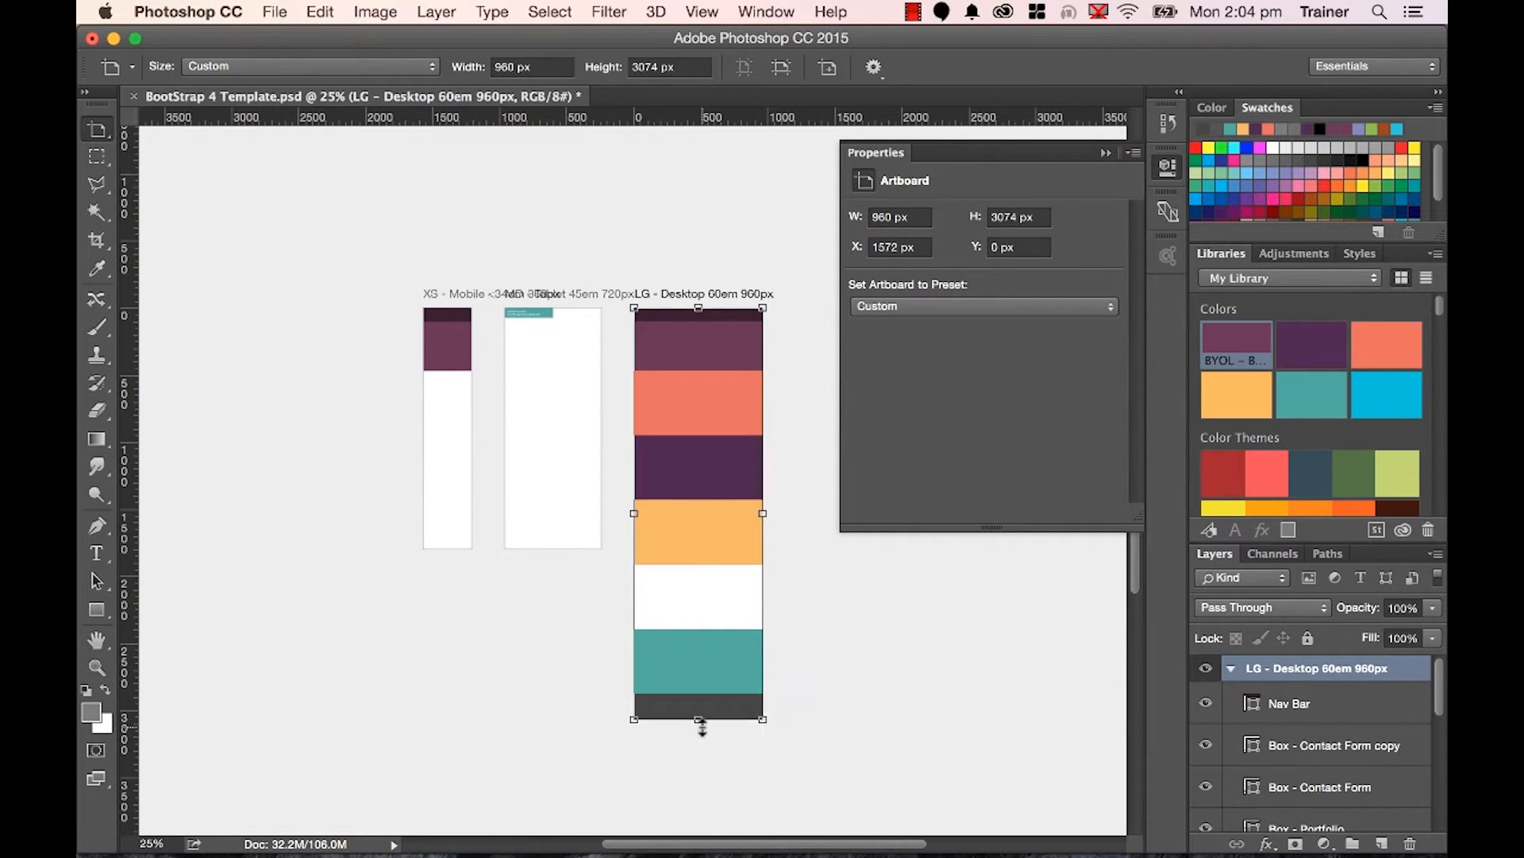